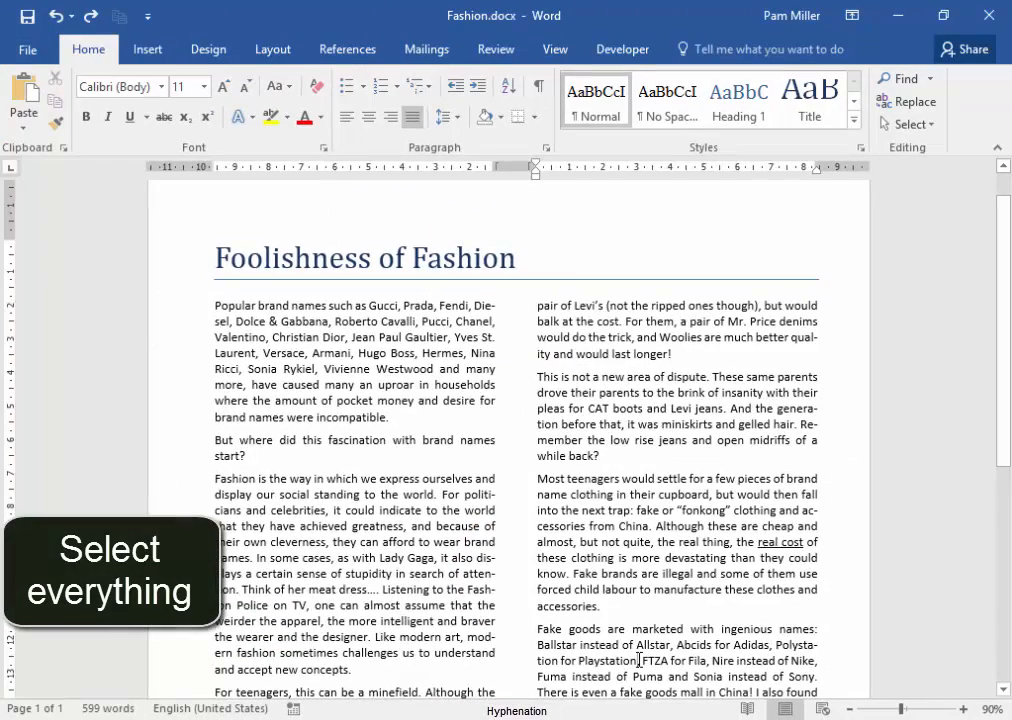
Step: Select all of the Fashion article's text with Ctrl+A
{"action": "key", "text": "ctrl+a"}
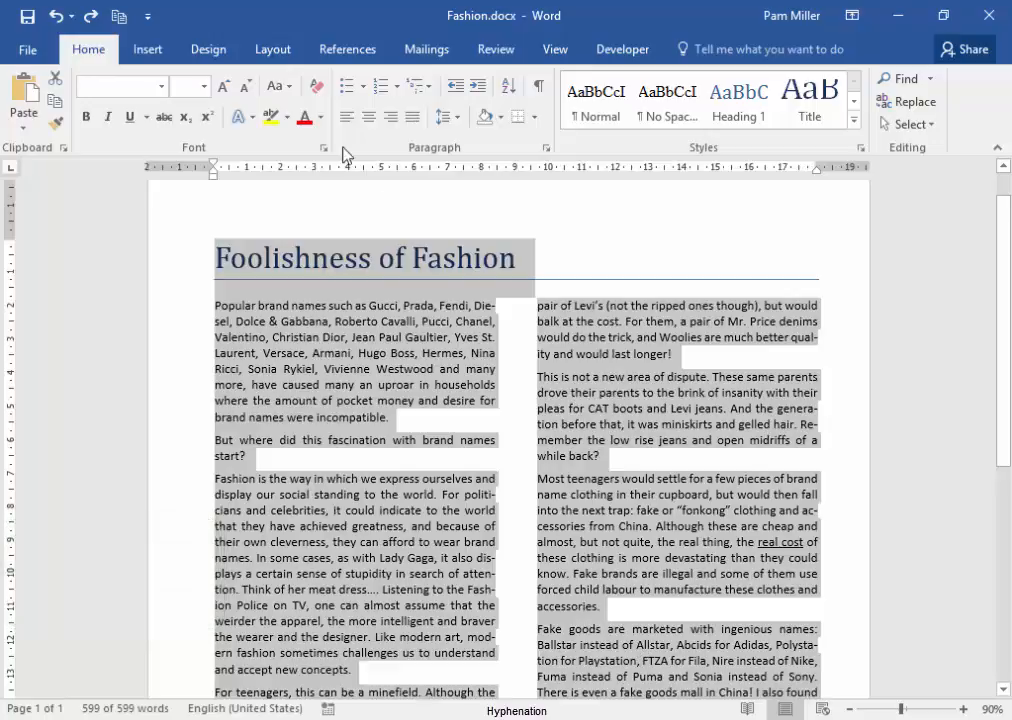
Step: Limit consecutive hyphens to 1 in the Hyphenation Options
{"action": "left_click", "coordinate": [272, 48]}
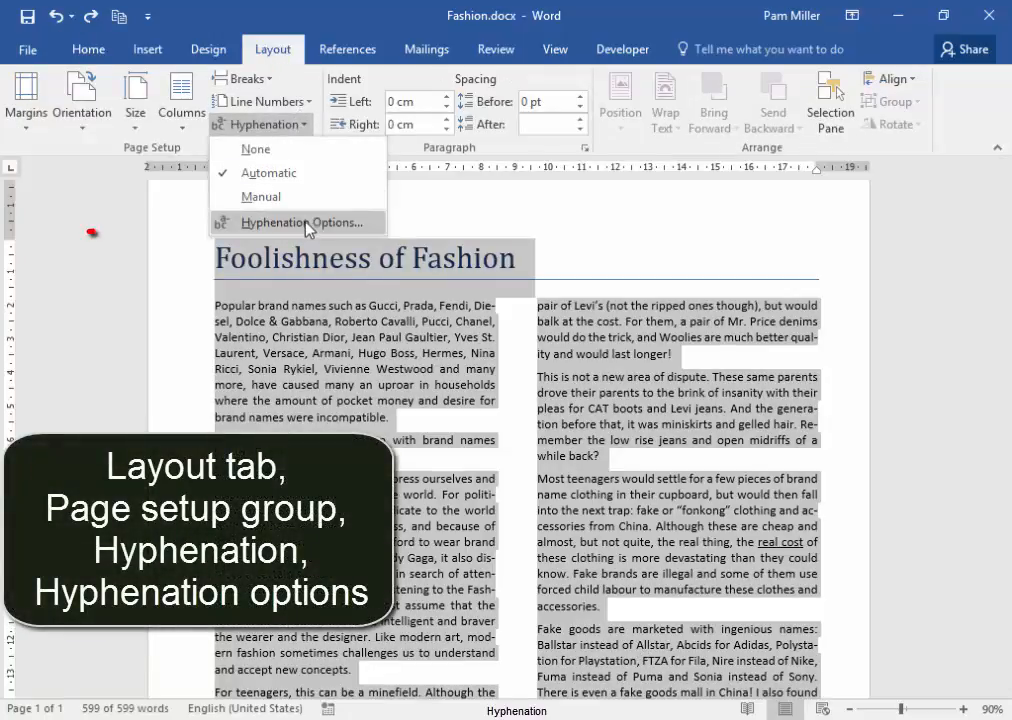
{"action": "left_click", "coordinate": [306, 222]}
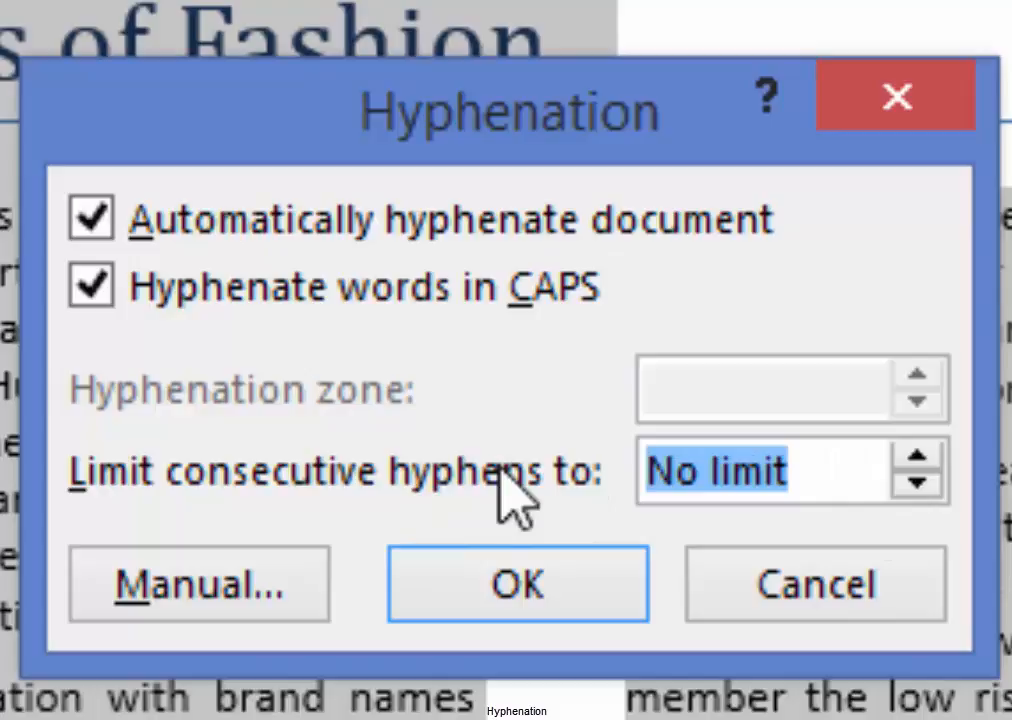
{"action": "type", "text": "1"}
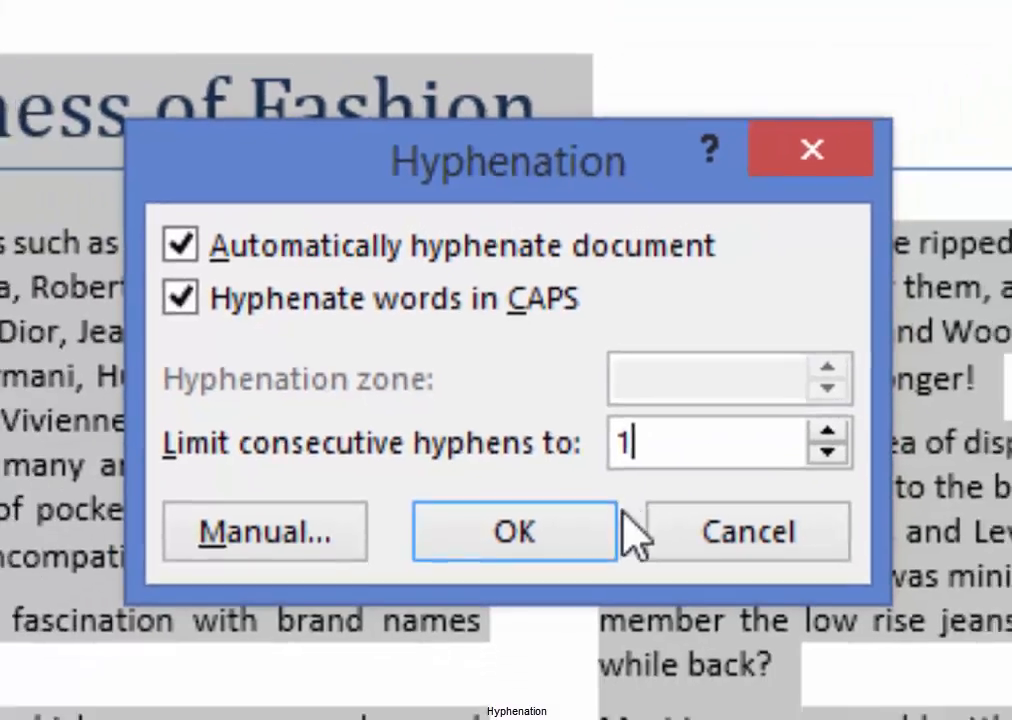
{"action": "left_click", "coordinate": [513, 531]}
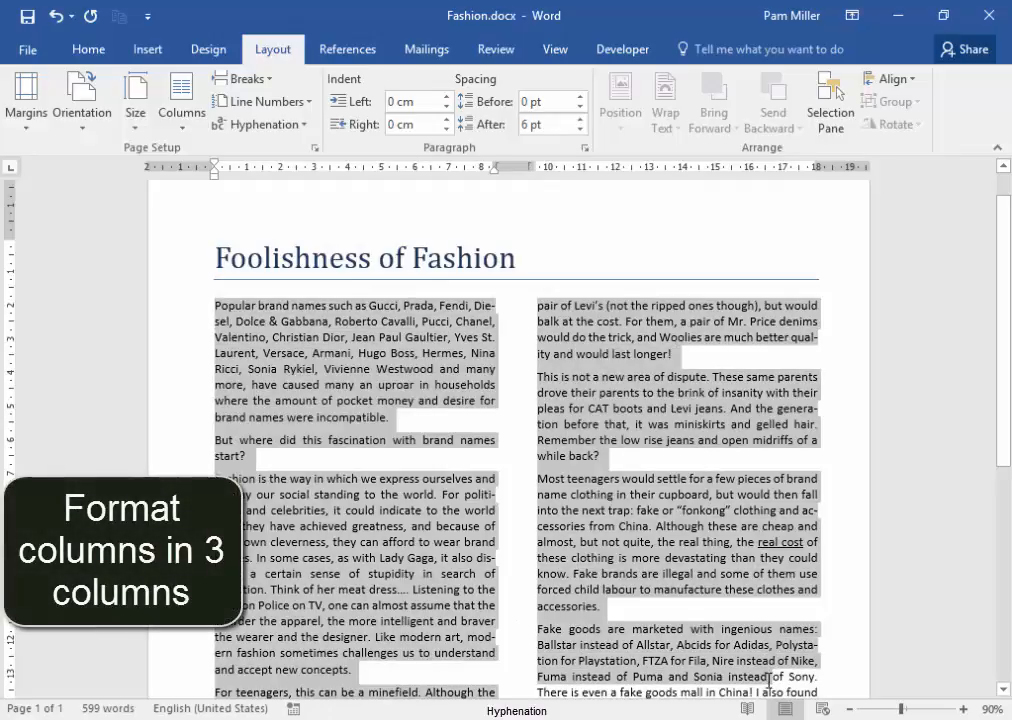
{"action": "scroll", "scroll_direction": "down", "scroll_amount": 3}
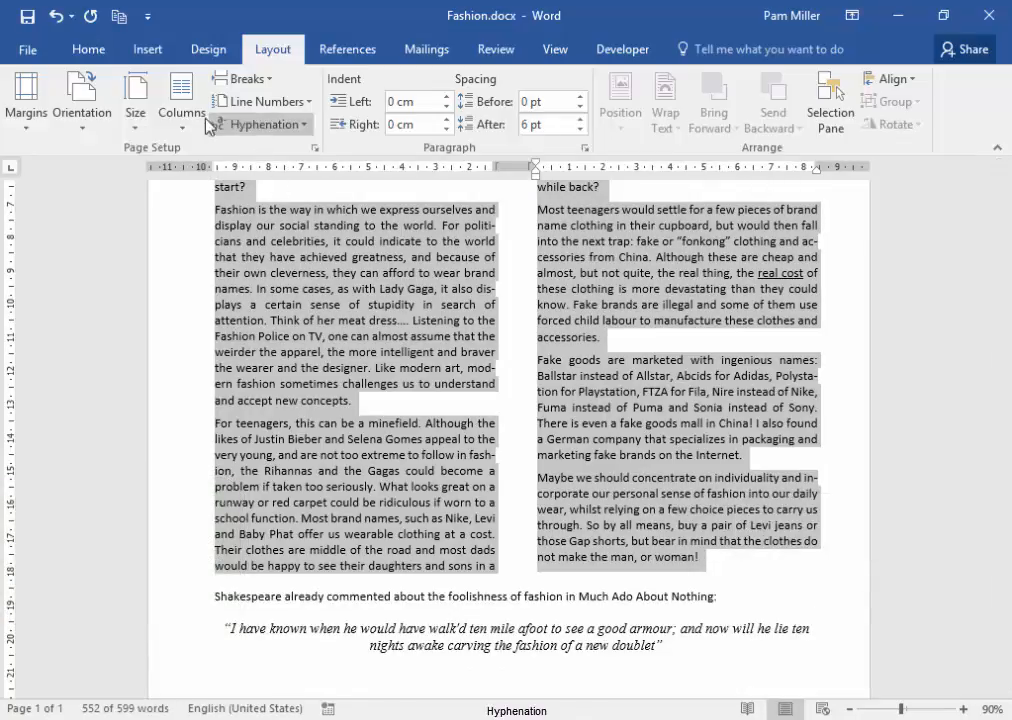
Step: Open the More Columns dialog from the Columns menu
{"action": "left_click", "coordinate": [181, 100]}
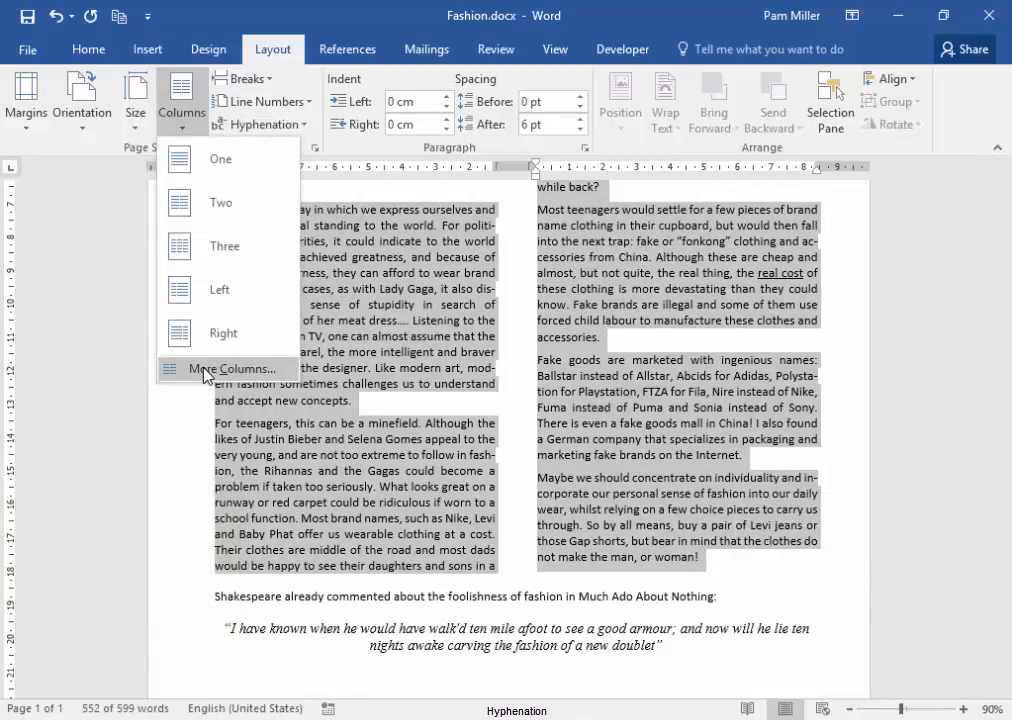
{"action": "left_click", "coordinate": [230, 369]}
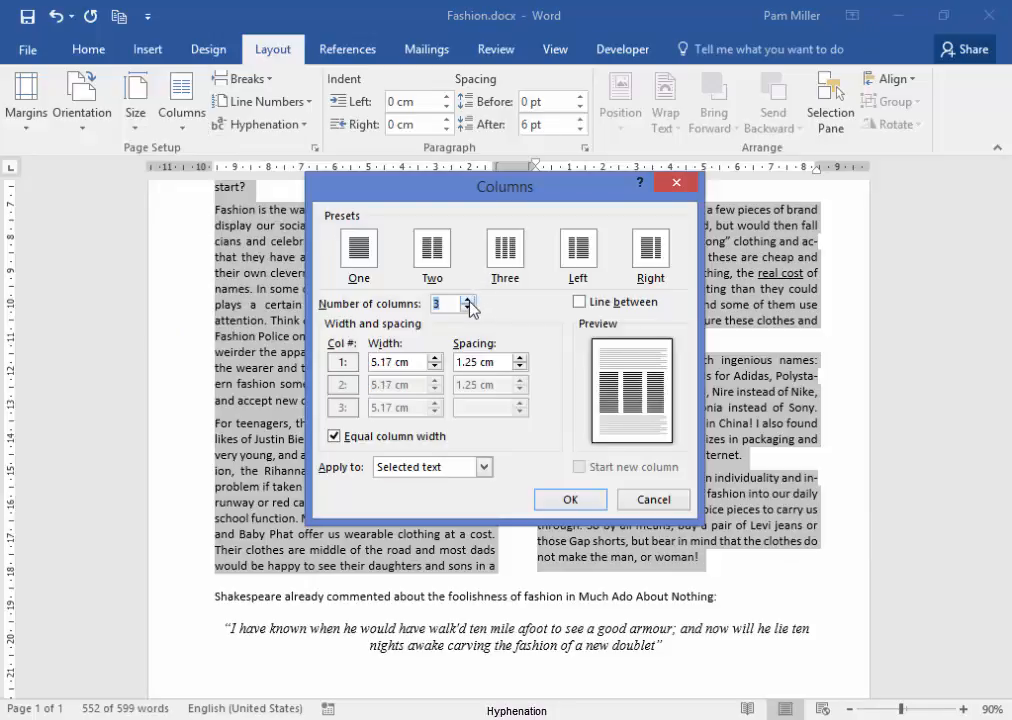